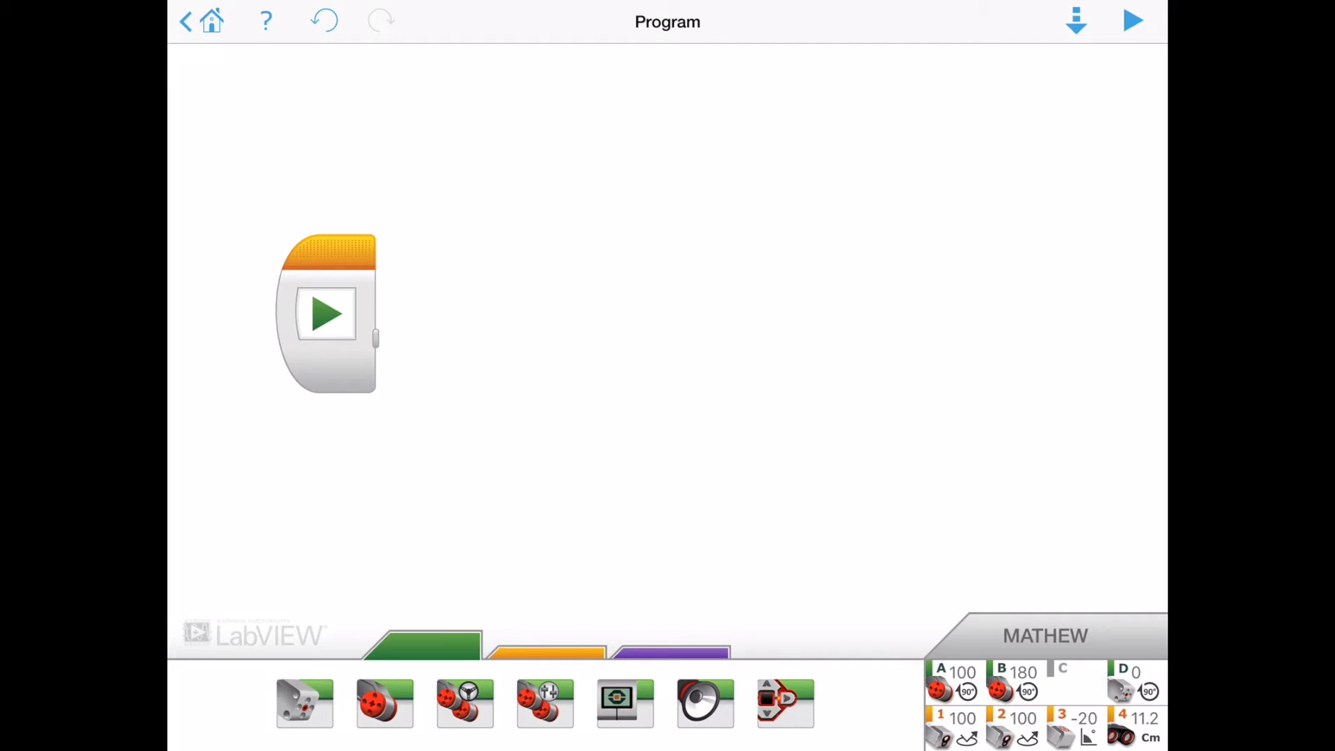
- Add a Loop after Start that ends when ultrasonic distance in centimetres drops below 50
{"action": "left_click", "coordinate": [545, 647]}
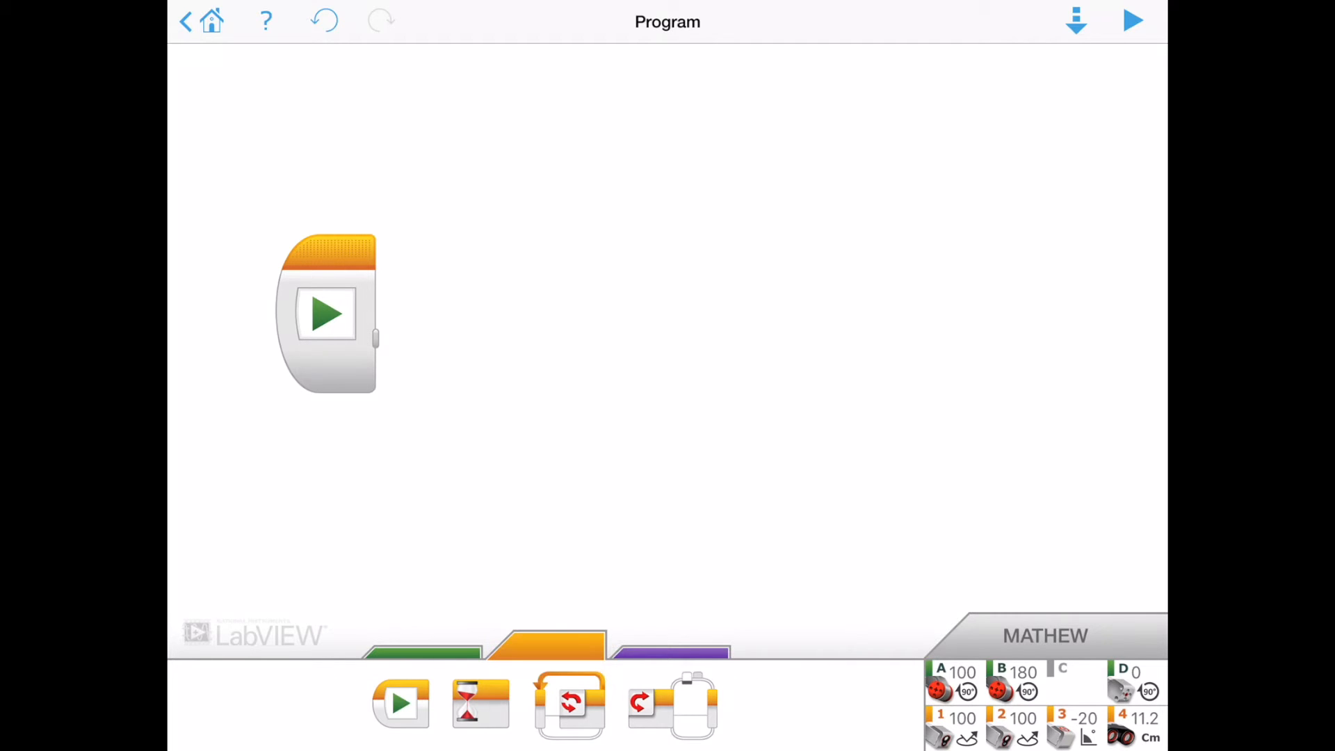
{"action": "left_click", "coordinate": [569, 702]}
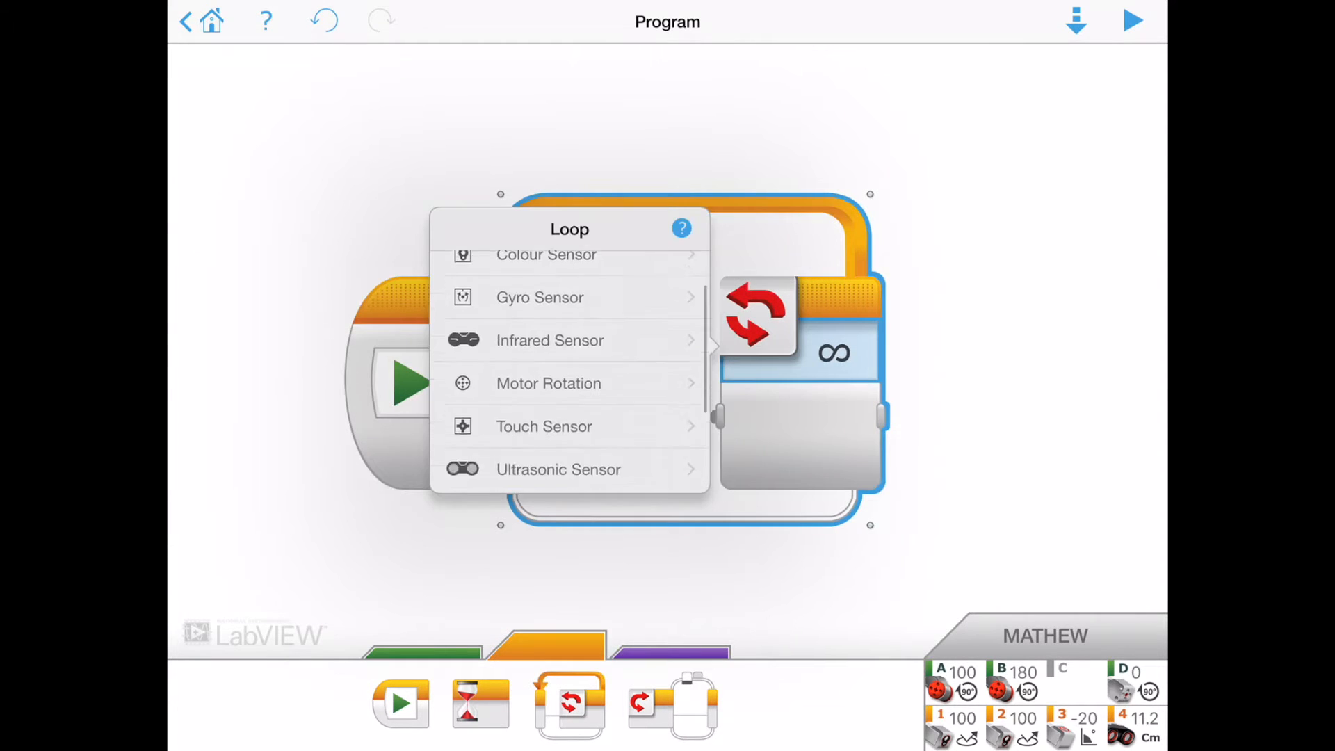
{"action": "left_click", "coordinate": [558, 470]}
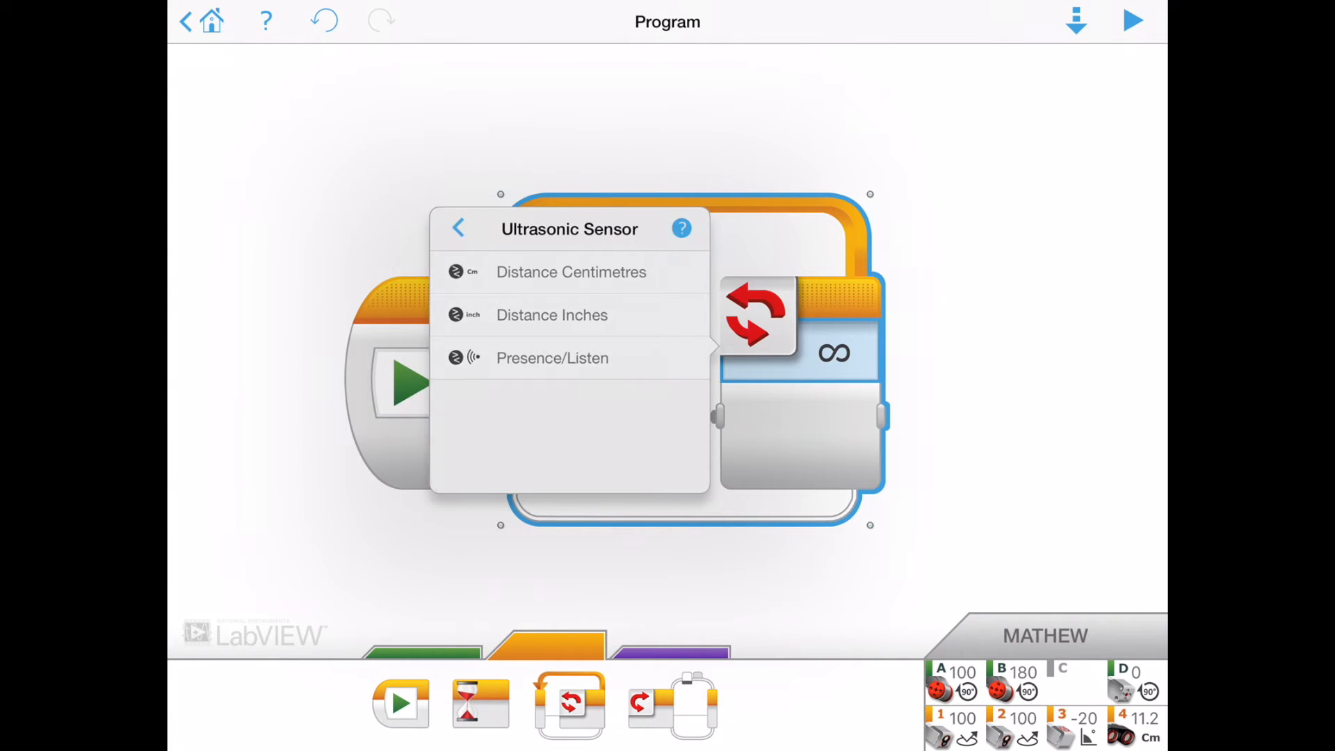
{"action": "left_click", "coordinate": [570, 272]}
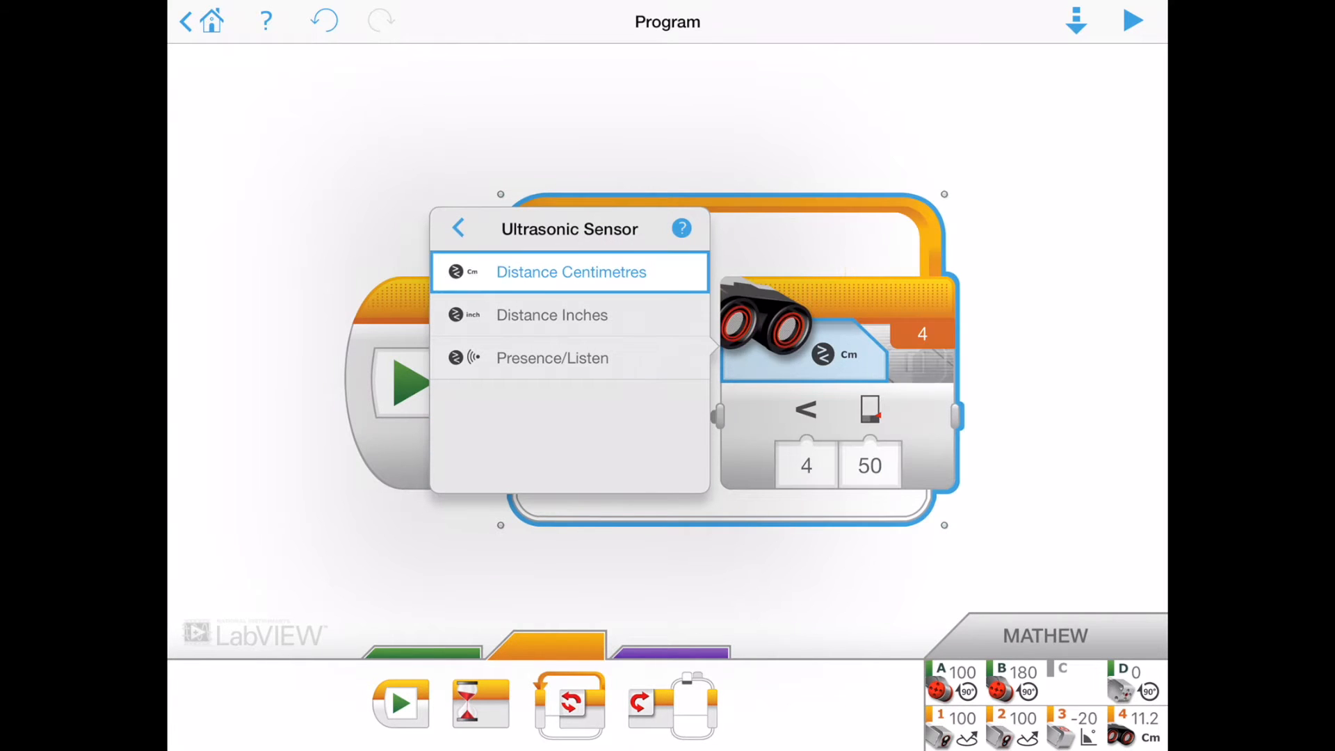
{"action": "left_click", "coordinate": [570, 272]}
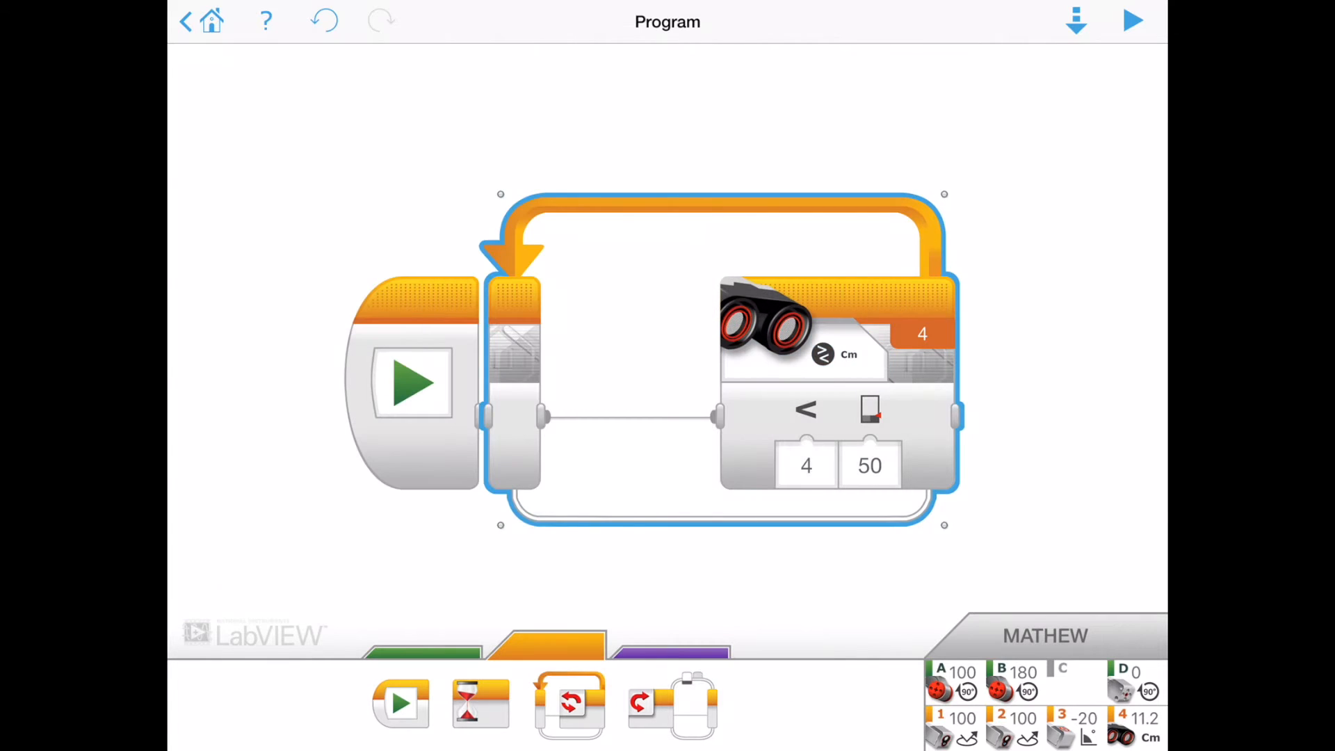
- Bring up the green Action palette of motor blocks
{"action": "left_click", "coordinate": [804, 409]}
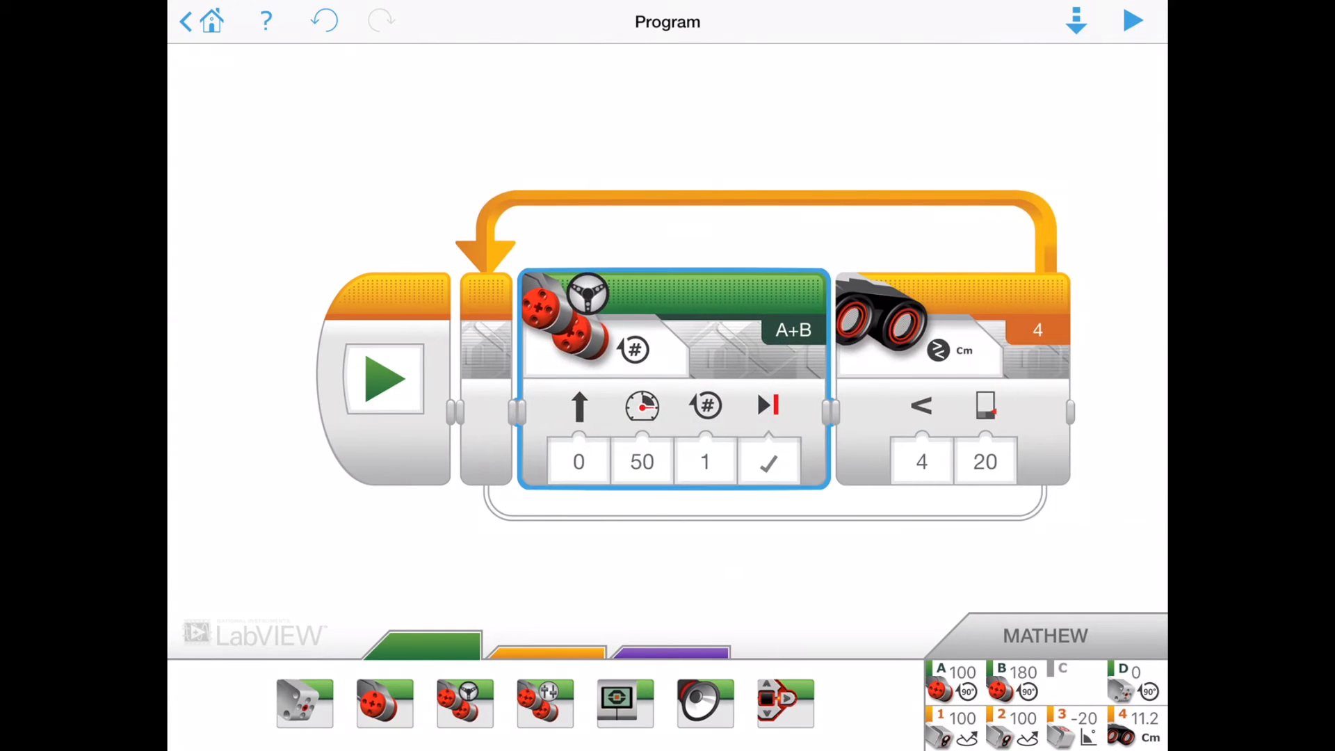
- Set the looped steering block to On, then add motor Off and Sound blocks after the loop
{"action": "left_click", "coordinate": [705, 404]}
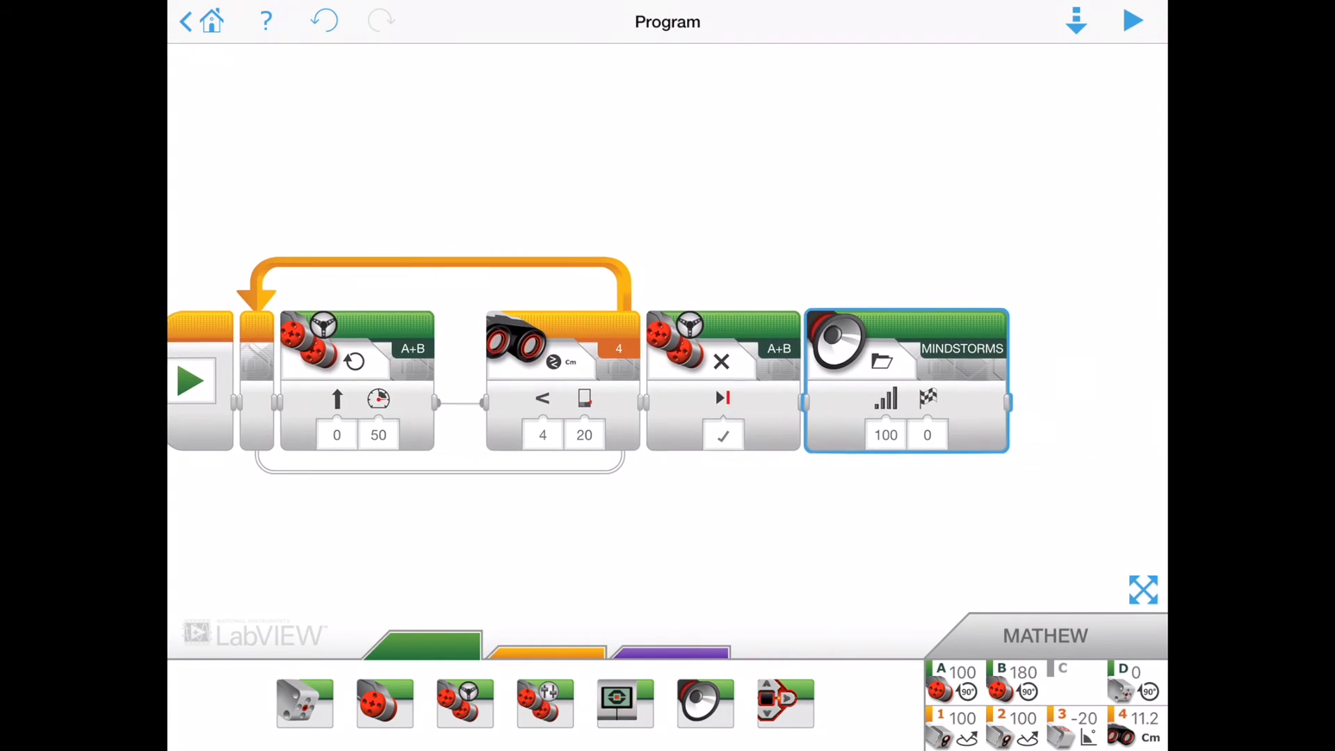
{"action": "left_click", "coordinate": [882, 361]}
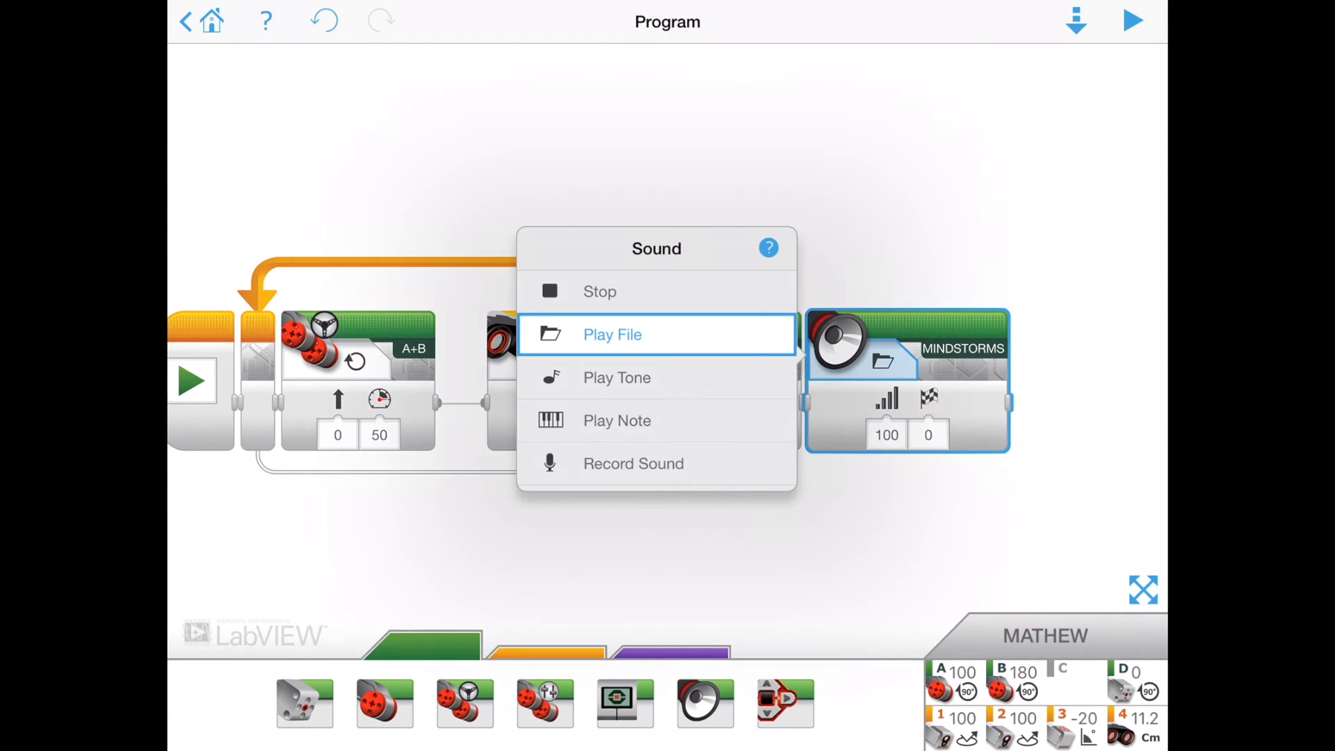
- Make the Sound block play a 300 Hz tone for 0.5 seconds
{"action": "left_click", "coordinate": [617, 377]}
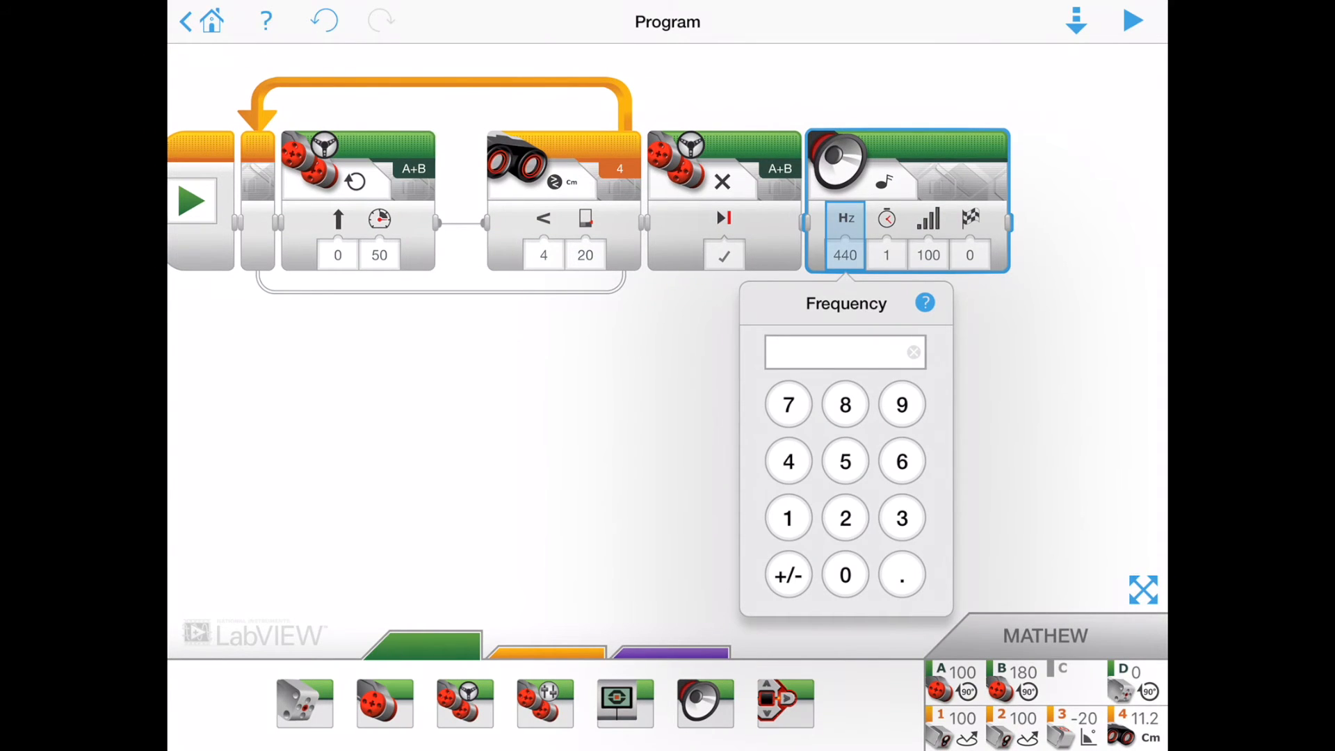
{"action": "type", "text": "300"}
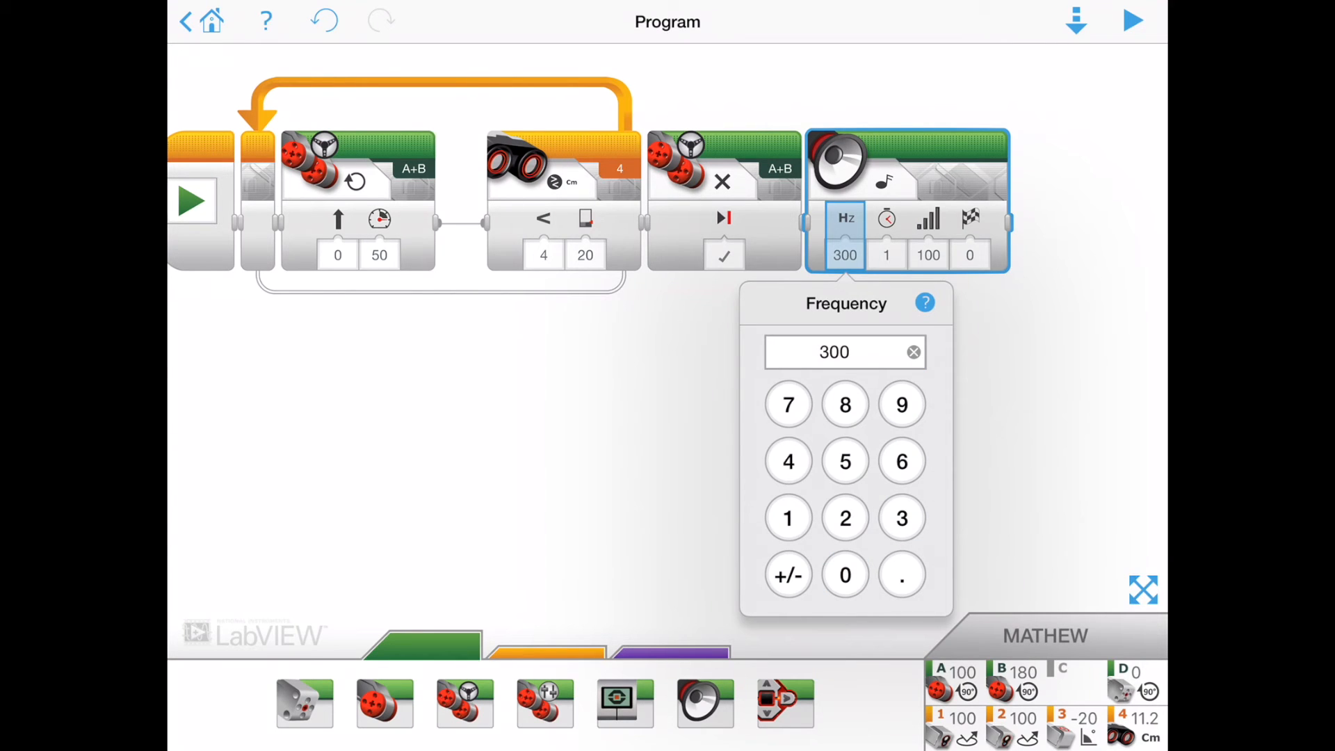
{"action": "left_click", "coordinate": [885, 236]}
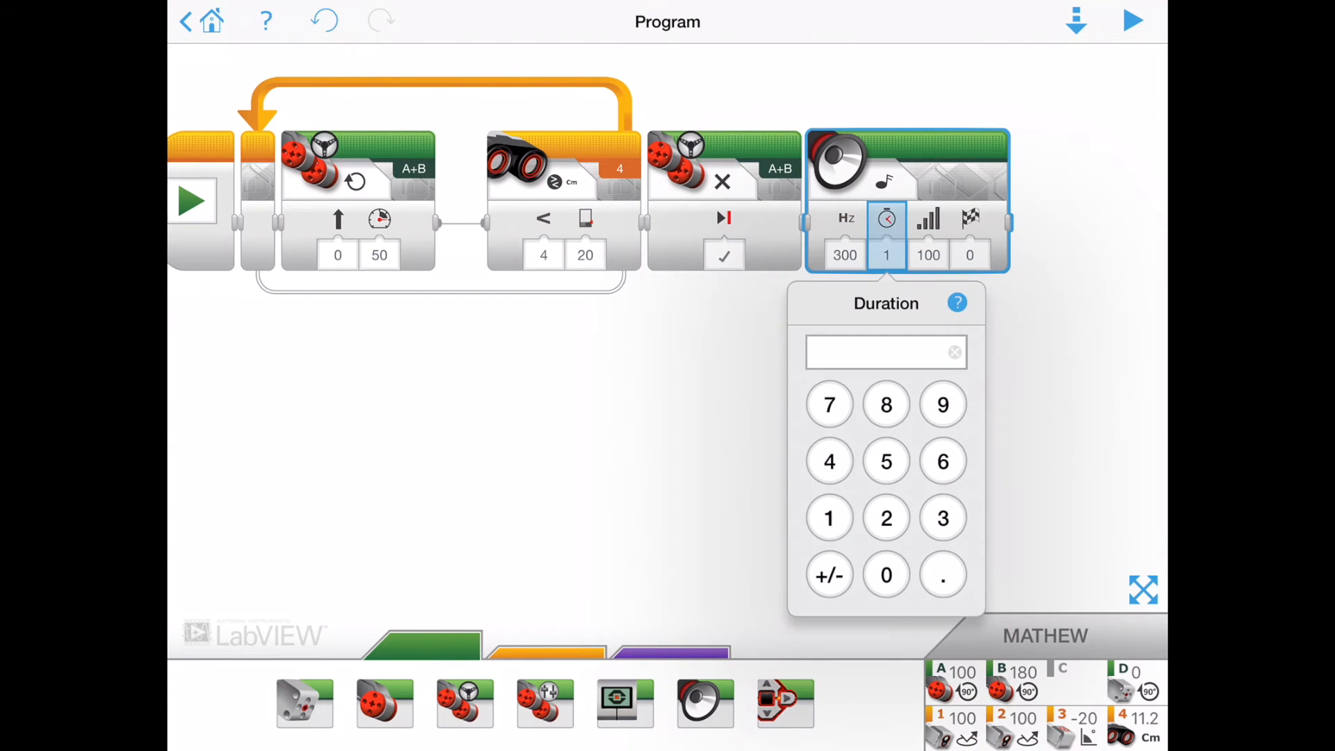
{"action": "left_click", "coordinate": [942, 575]}
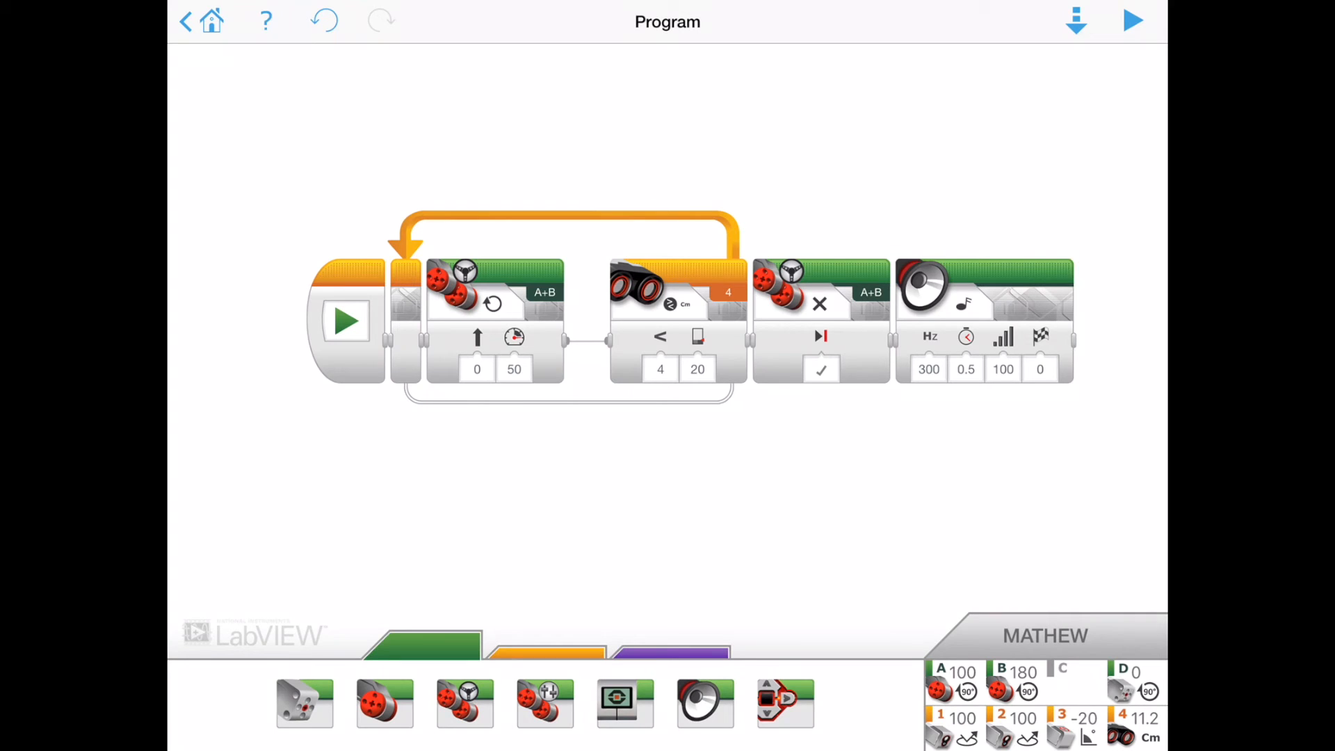
- Set the looped steering block to steering -100 and power -15
{"action": "left_click", "coordinate": [477, 368]}
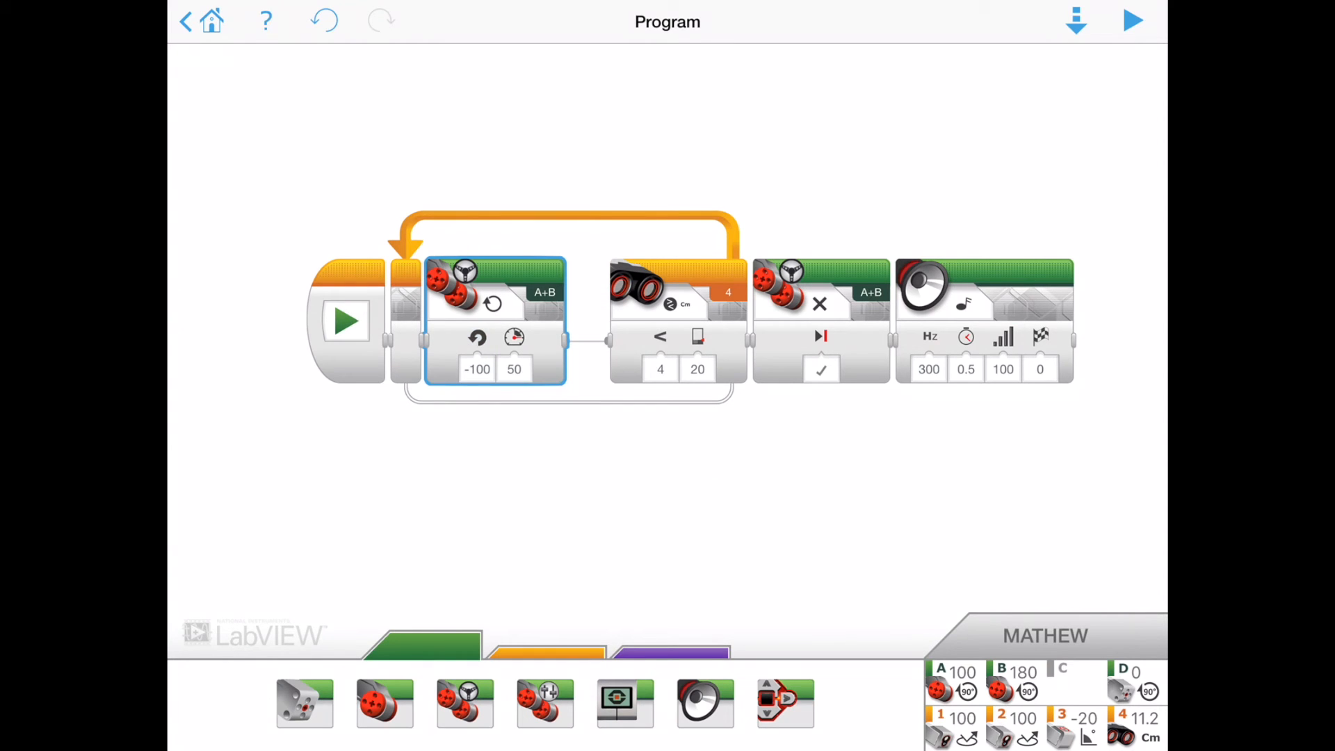
{"action": "left_click", "coordinate": [514, 357]}
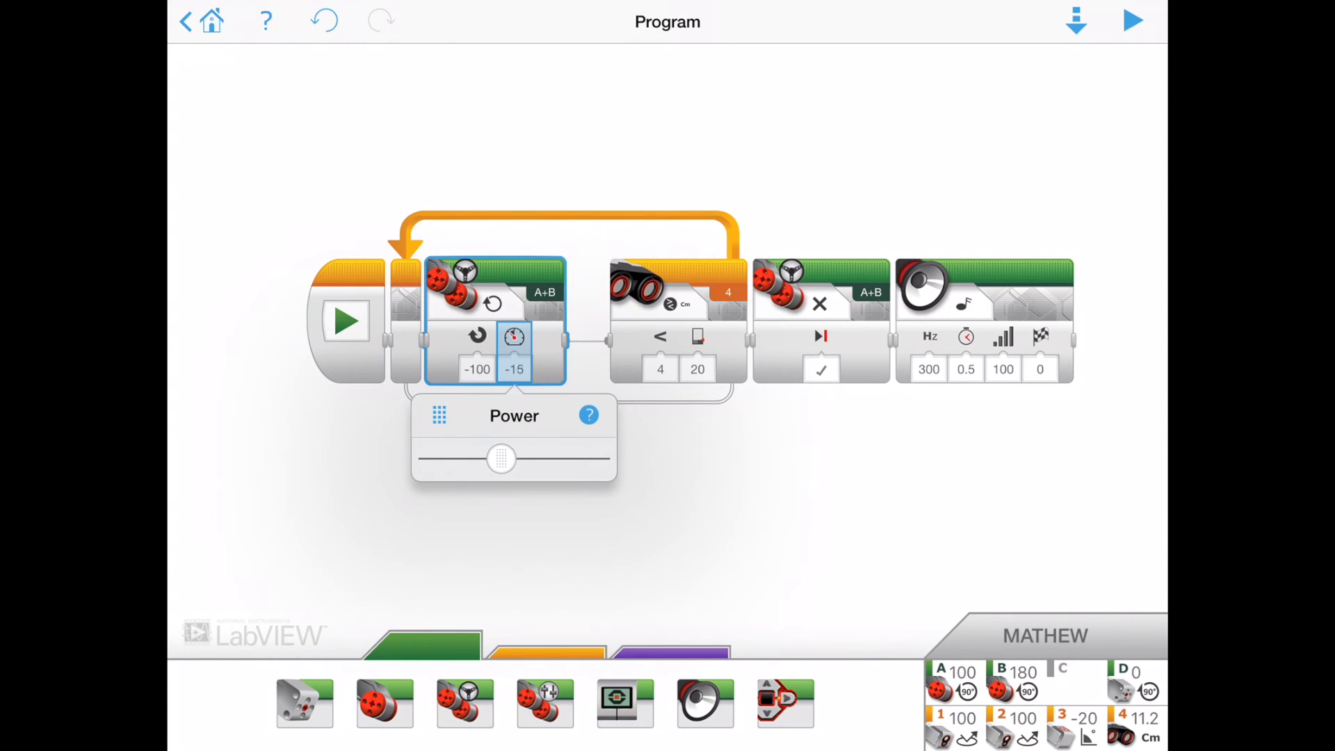